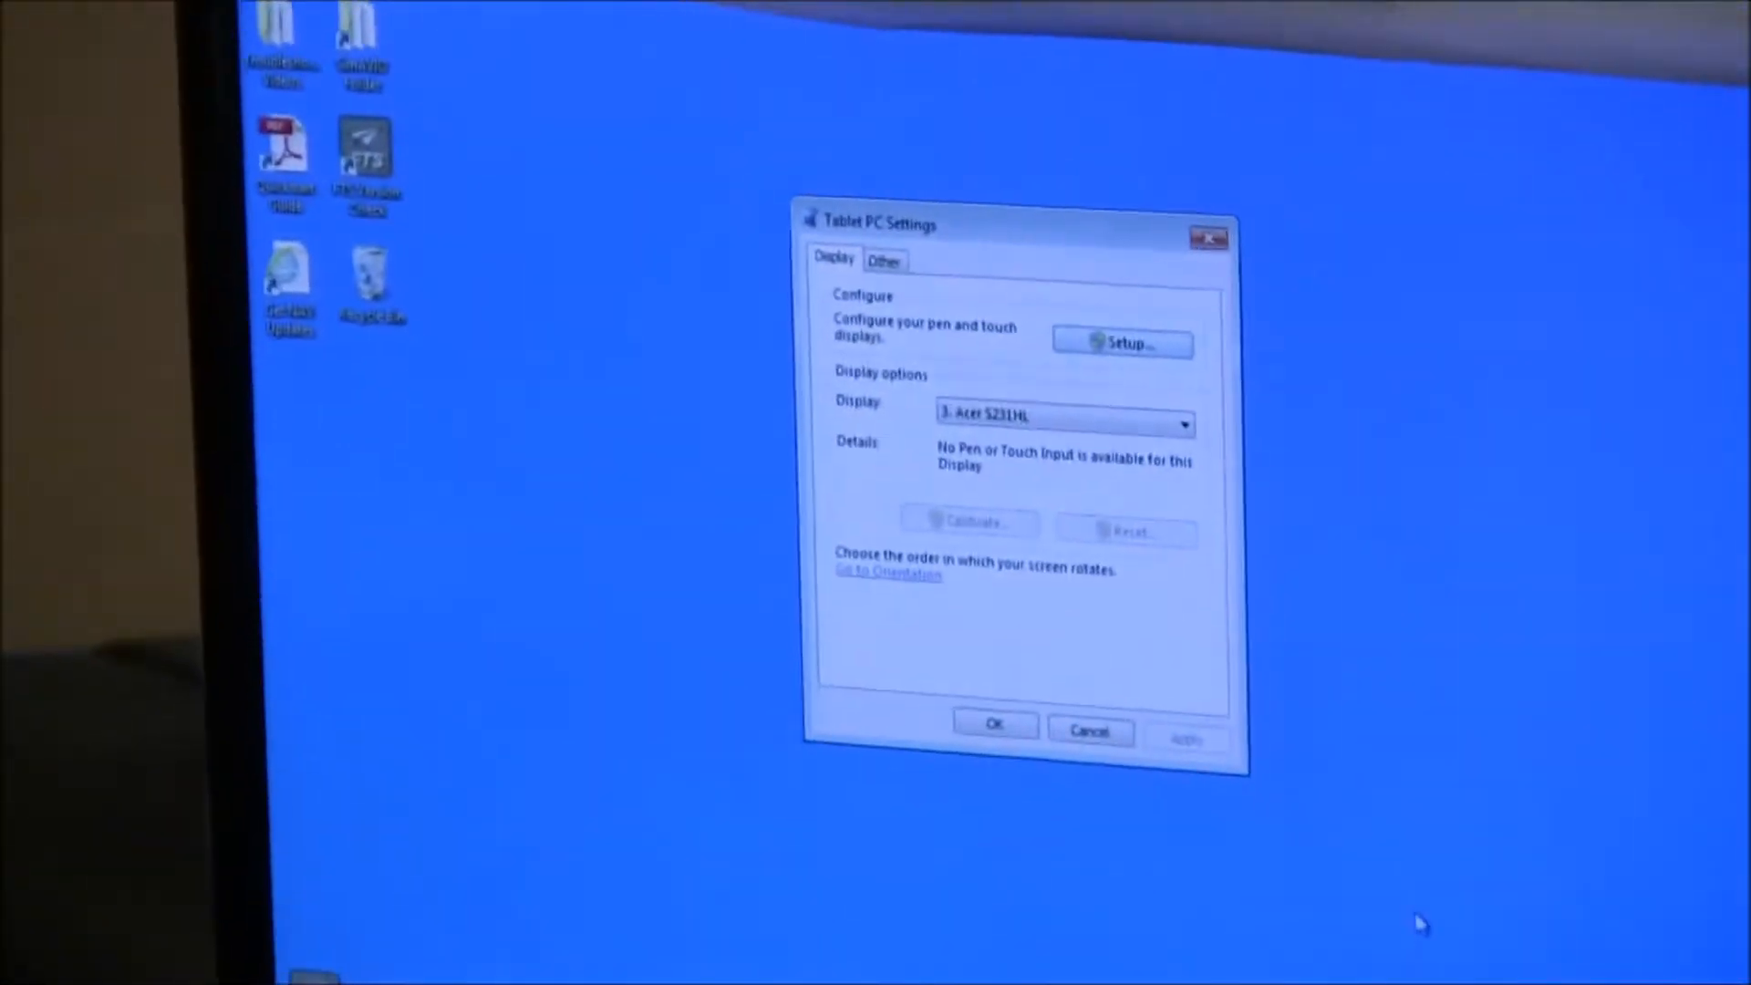
- Select '4. PXL2430MW' as the display on the Display tab
click(905, 433)
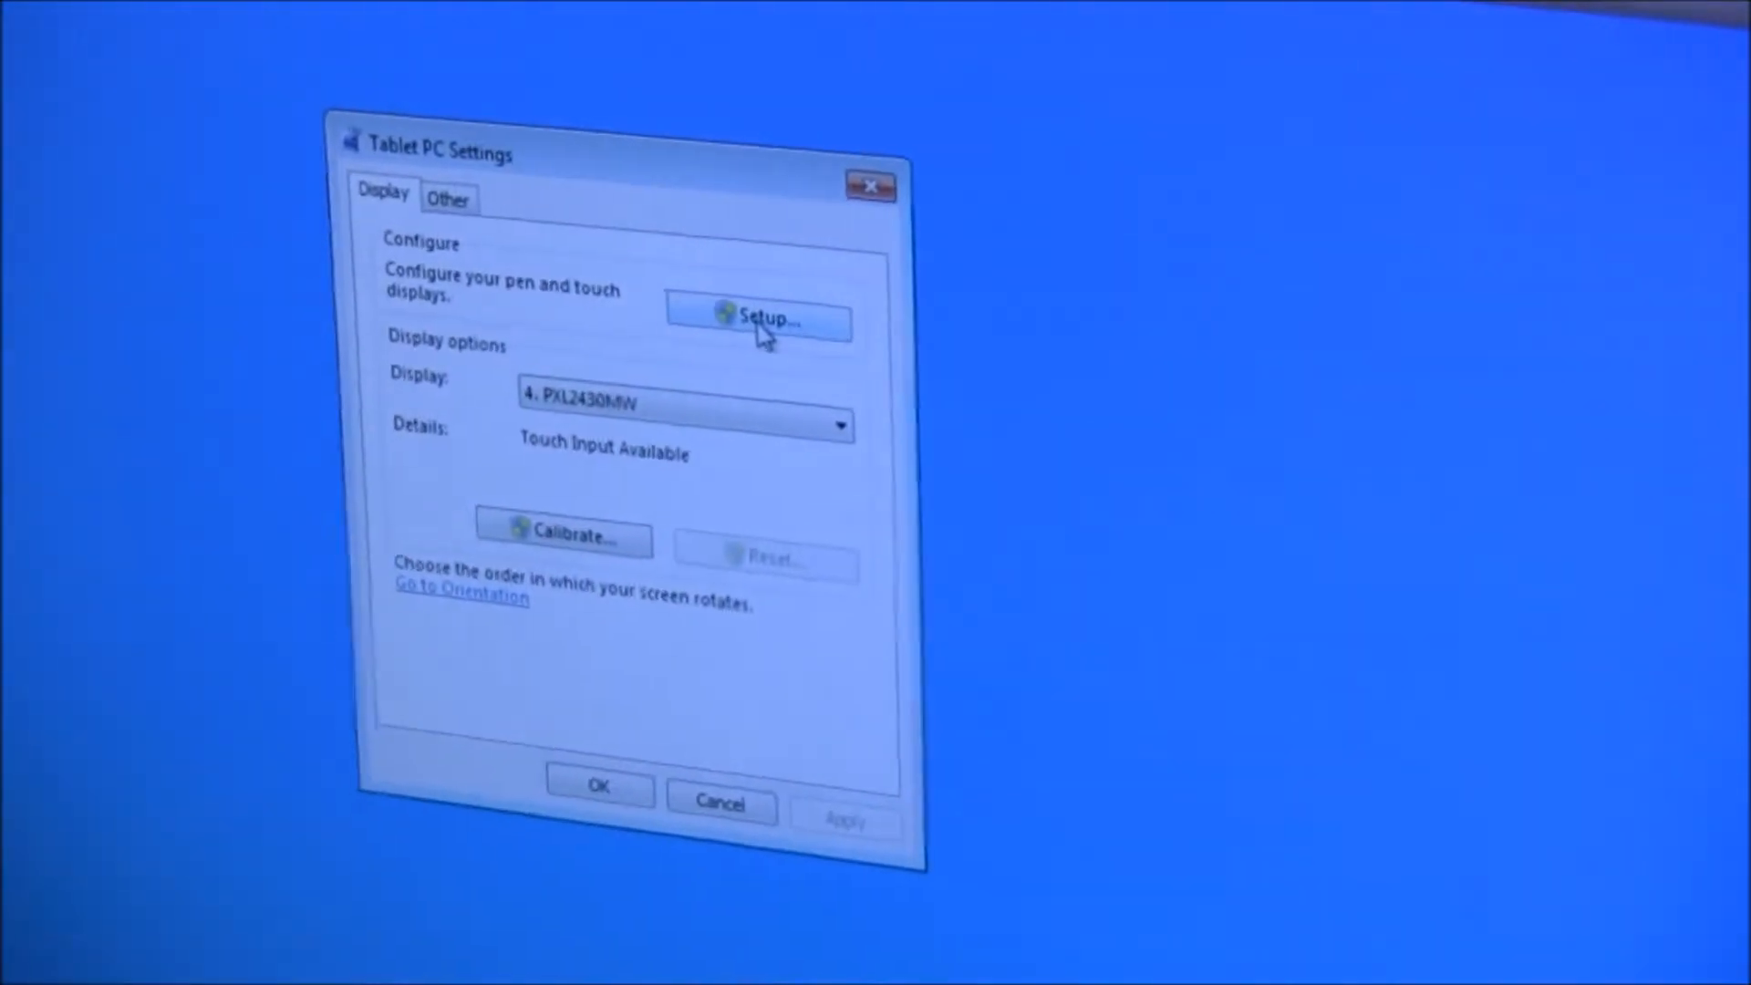
- Launch Setup to identify the PXL2430MW as the touchscreen
click(757, 319)
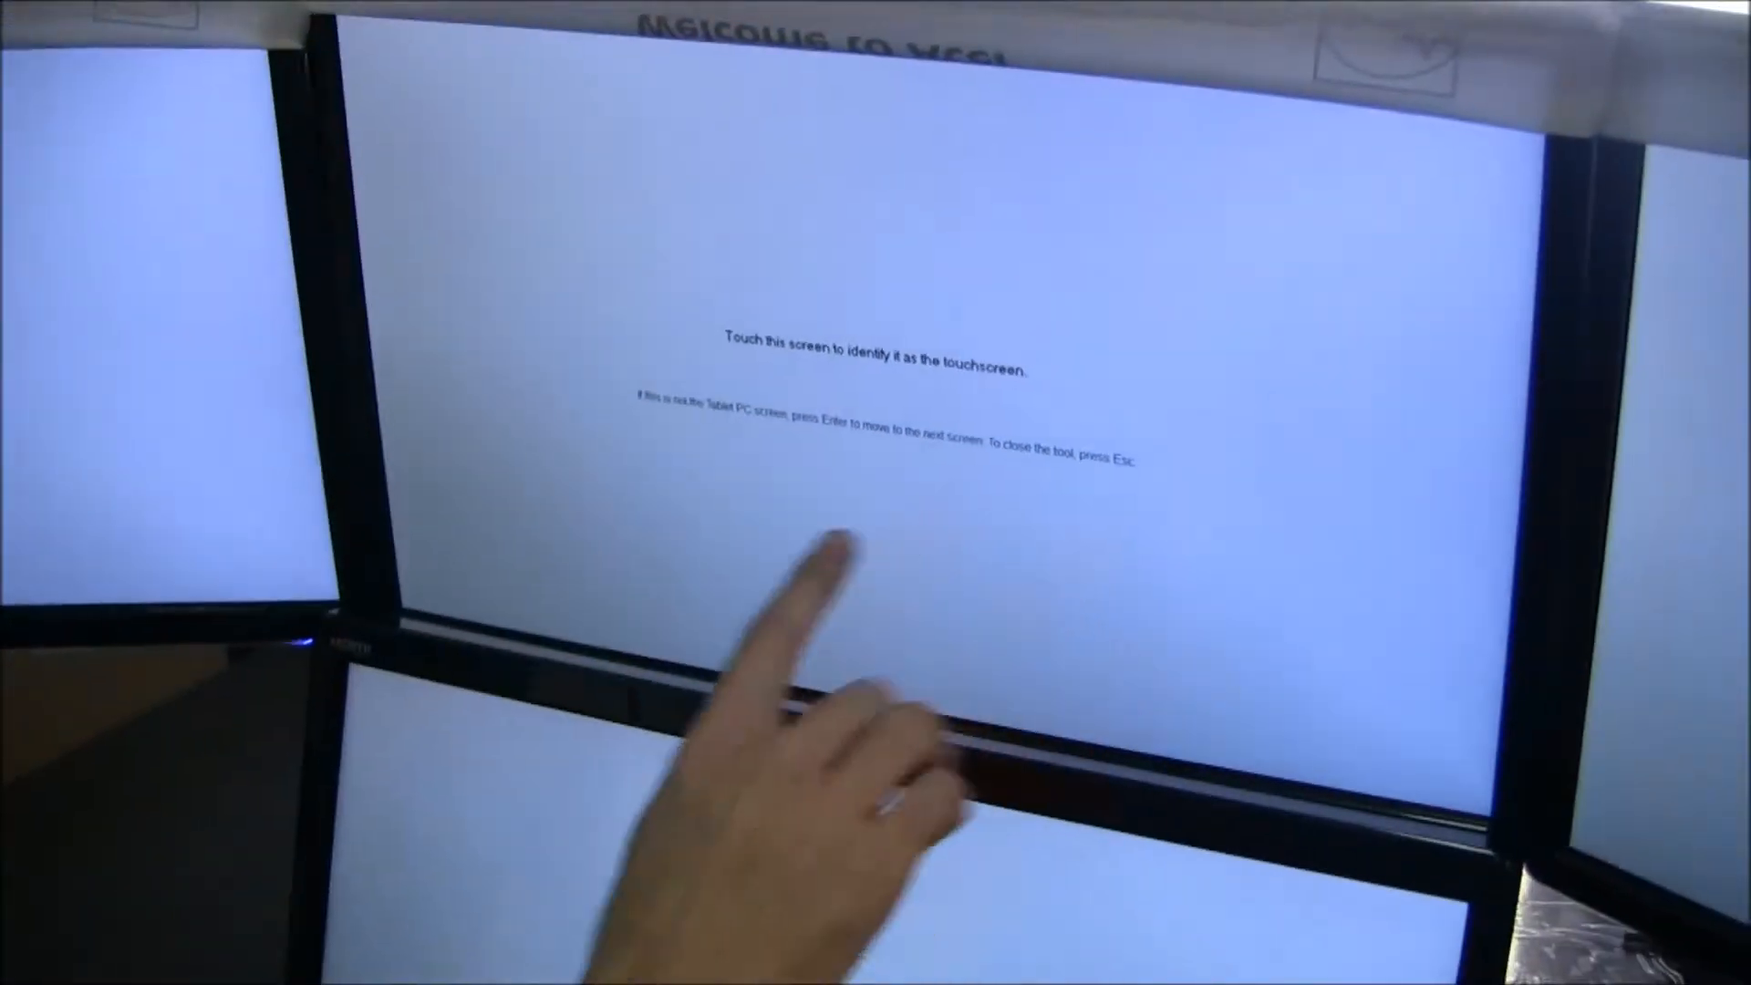